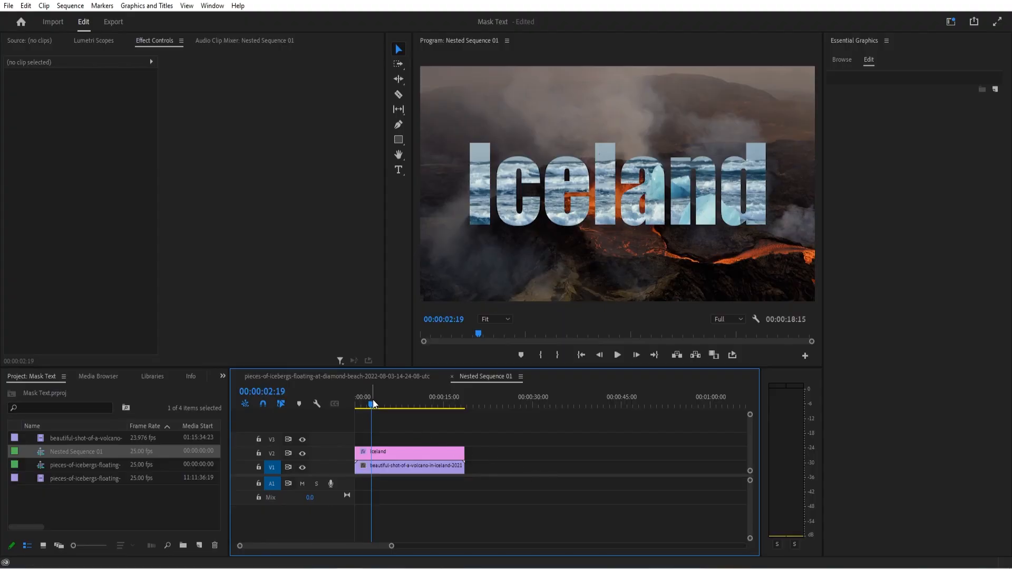
Delete the Iceland graphic clip from V2, leaving only the volcano footage
click(410, 467)
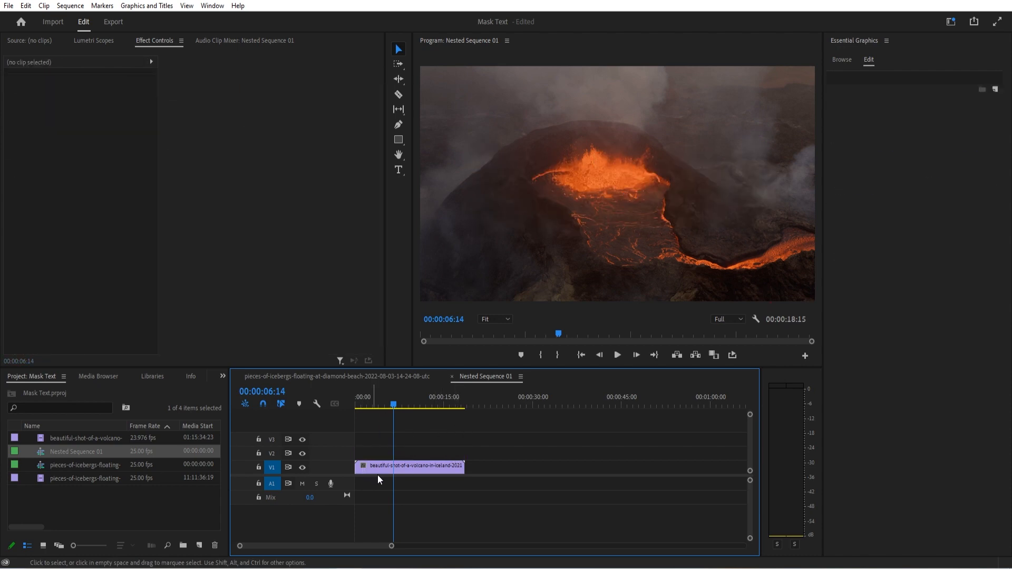
Create a large white 'Iceland' title in Impact above the volcano clip
click(411, 466)
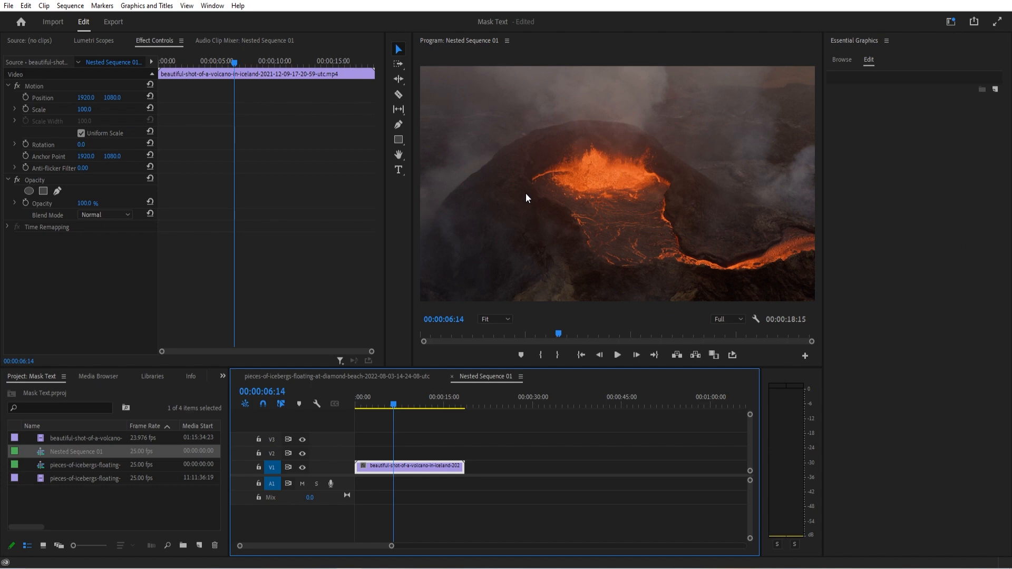
mouse_move(457, 446)
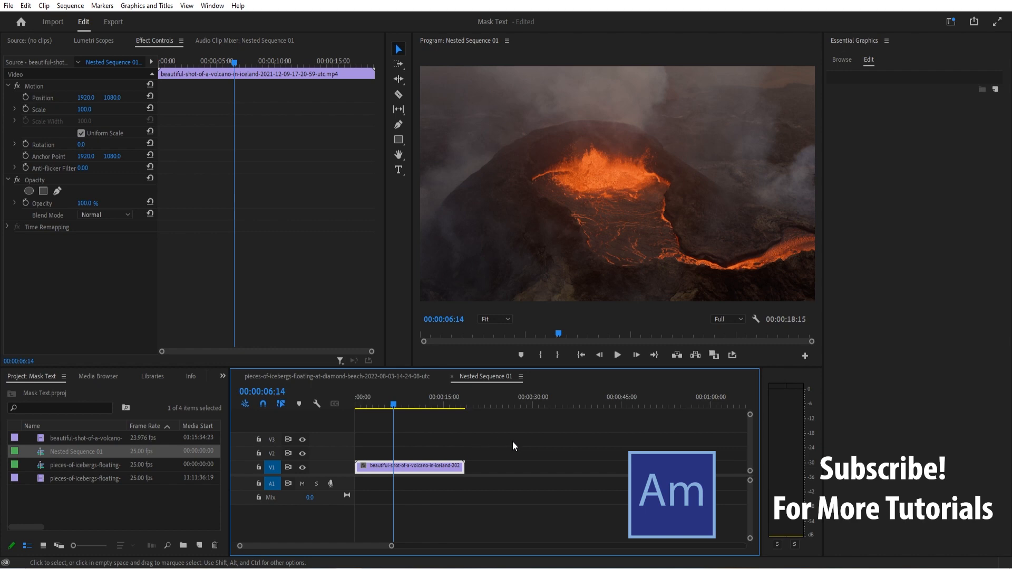
mouse_move(506, 443)
text(Iceland)
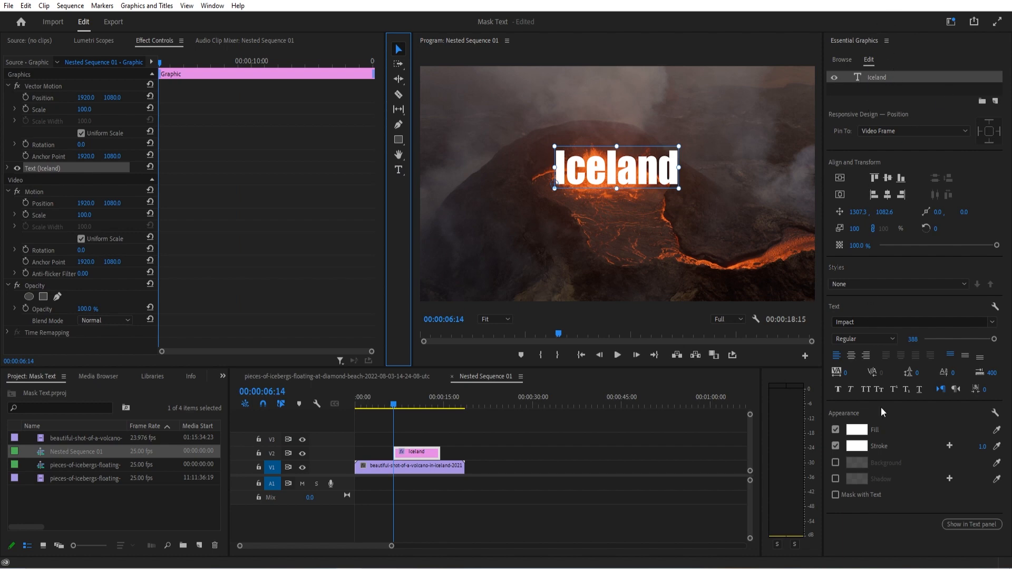
click(212, 6)
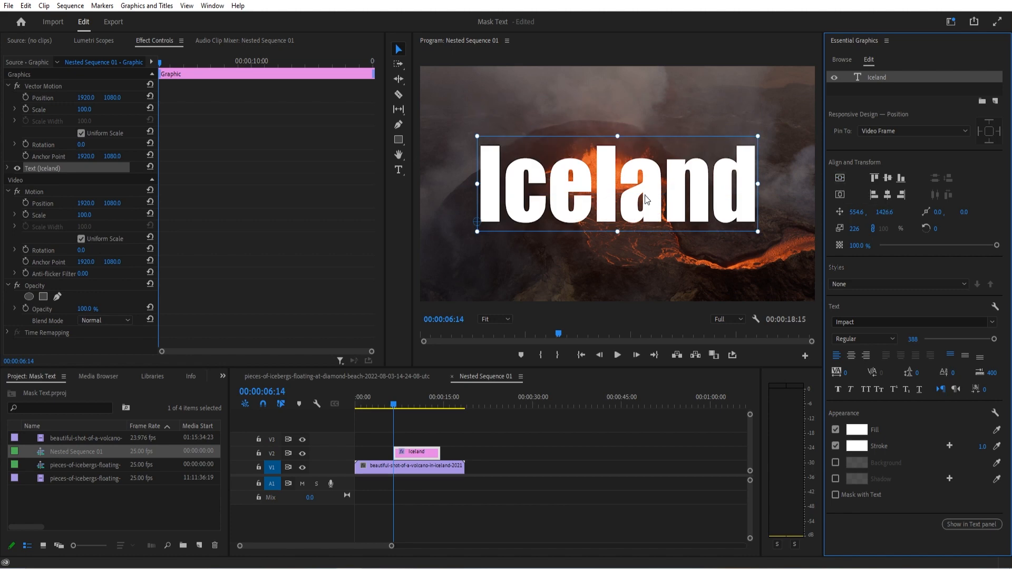
mouse_move(572, 399)
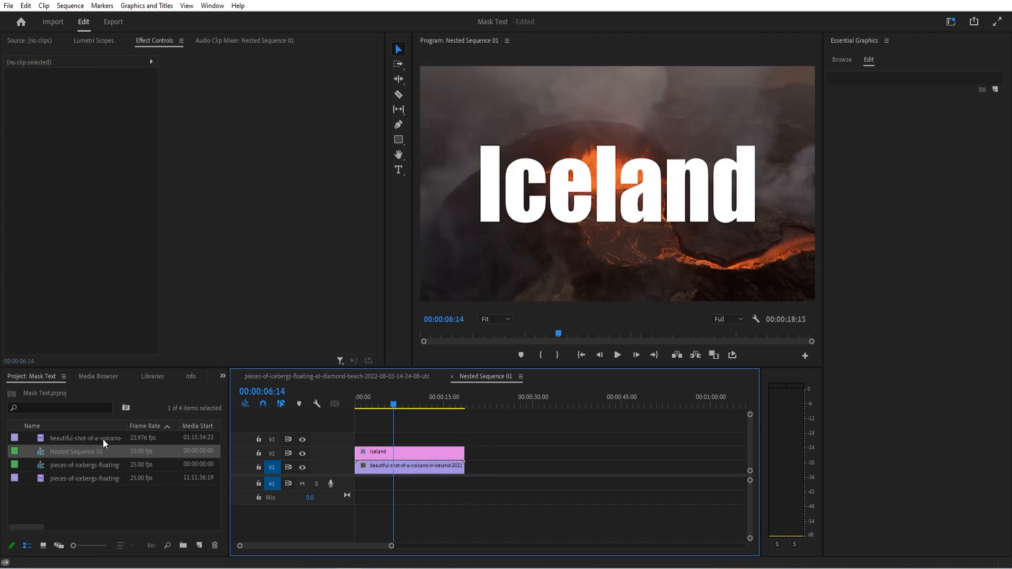
Place the iceberg footage as a layer beneath the text inside the Iceland title graphic
double_click(84, 479)
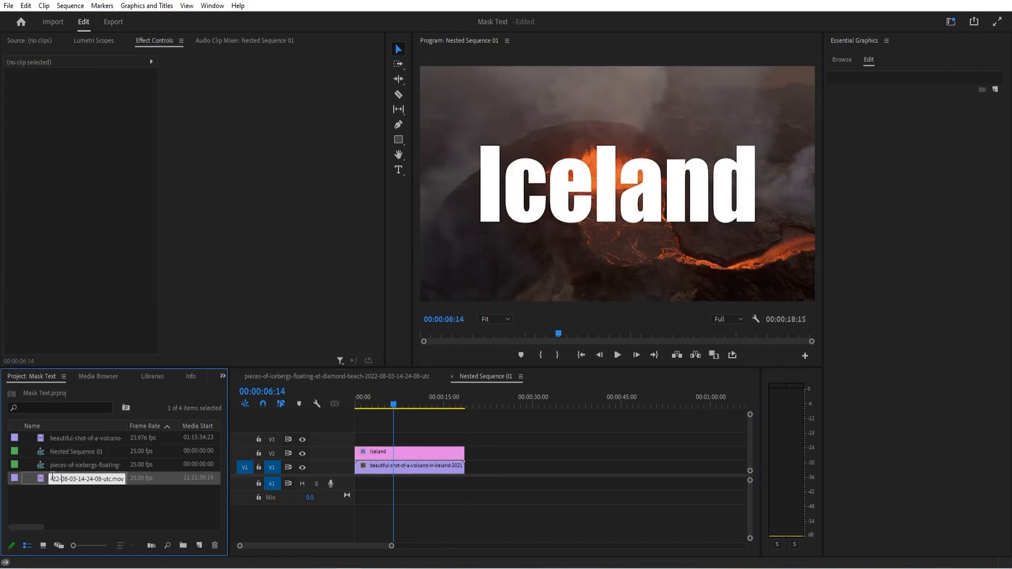
double_click(85, 479)
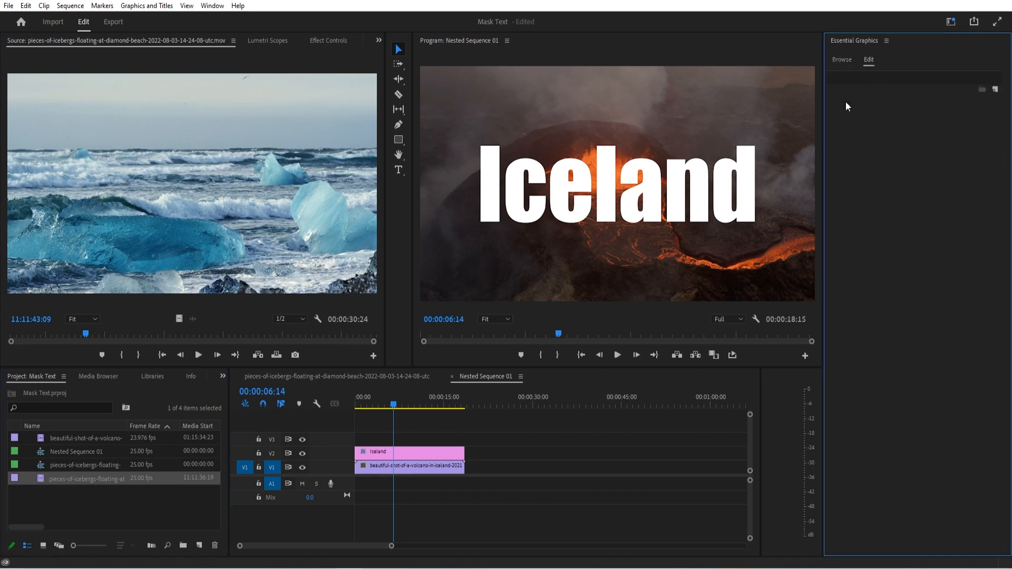
click(406, 451)
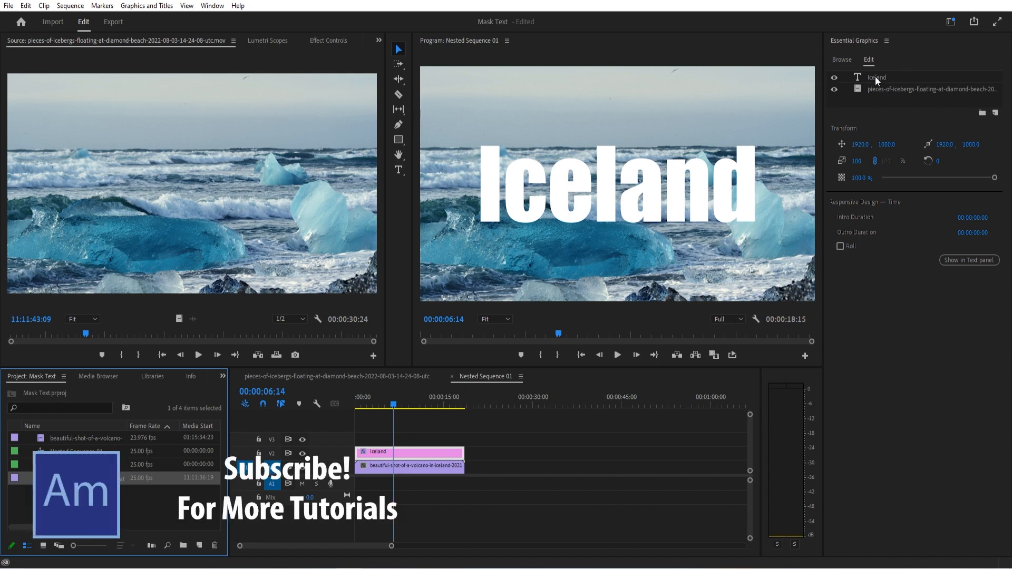
Enable Mask with Text on the Iceland text layer so iceberg footage fills the letters
click(876, 77)
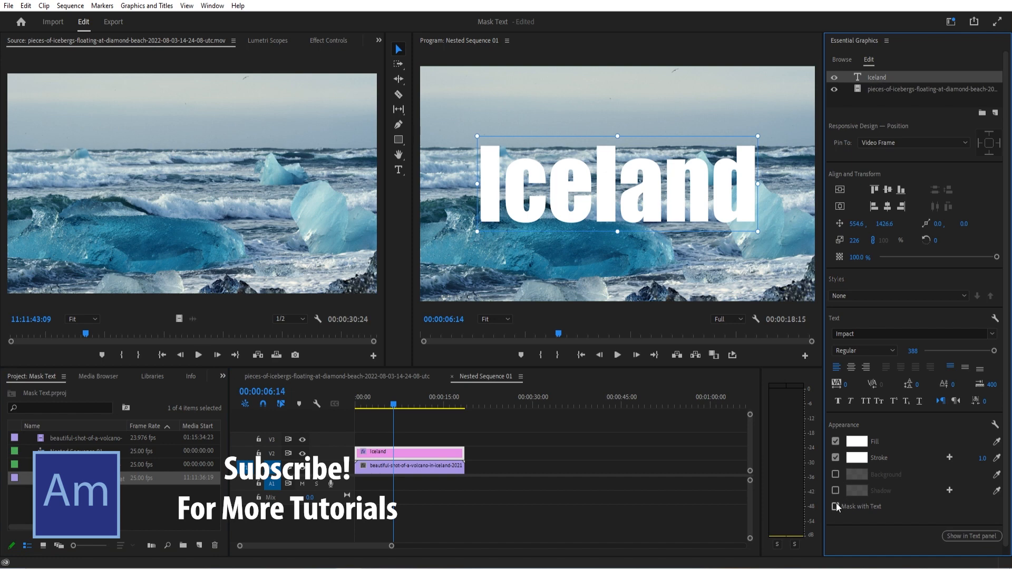
click(836, 506)
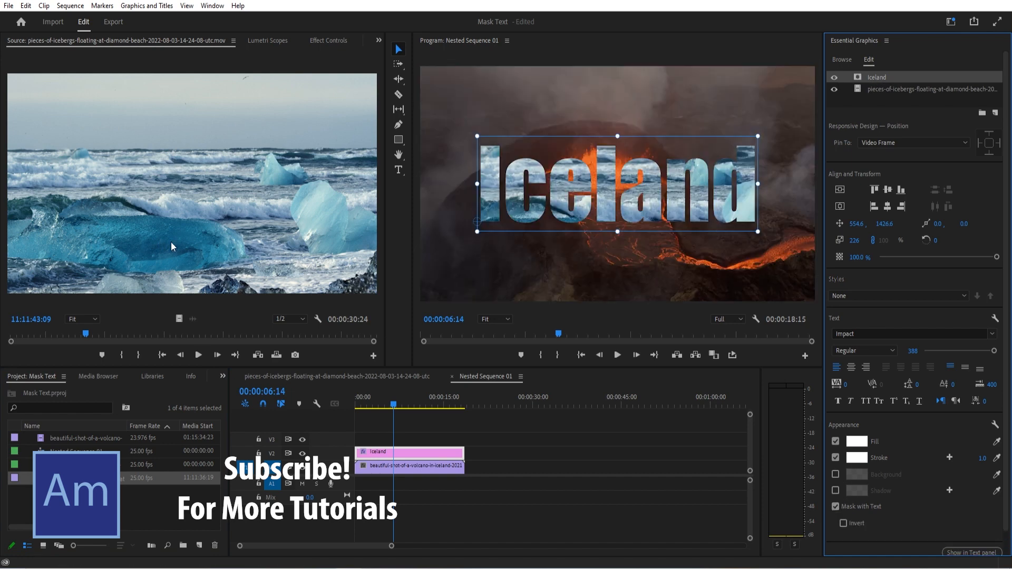
click(311, 40)
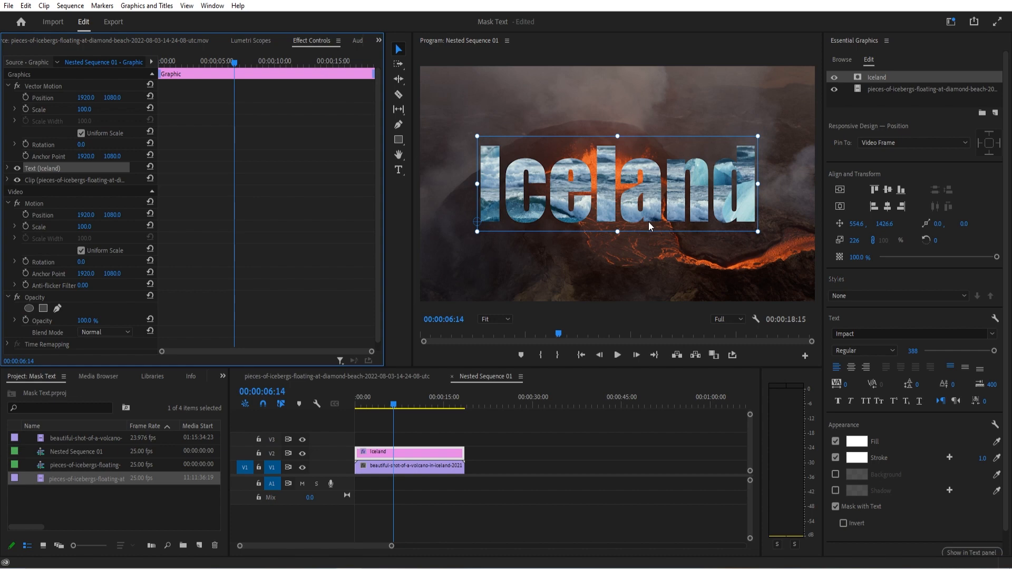
mouse_move(843, 524)
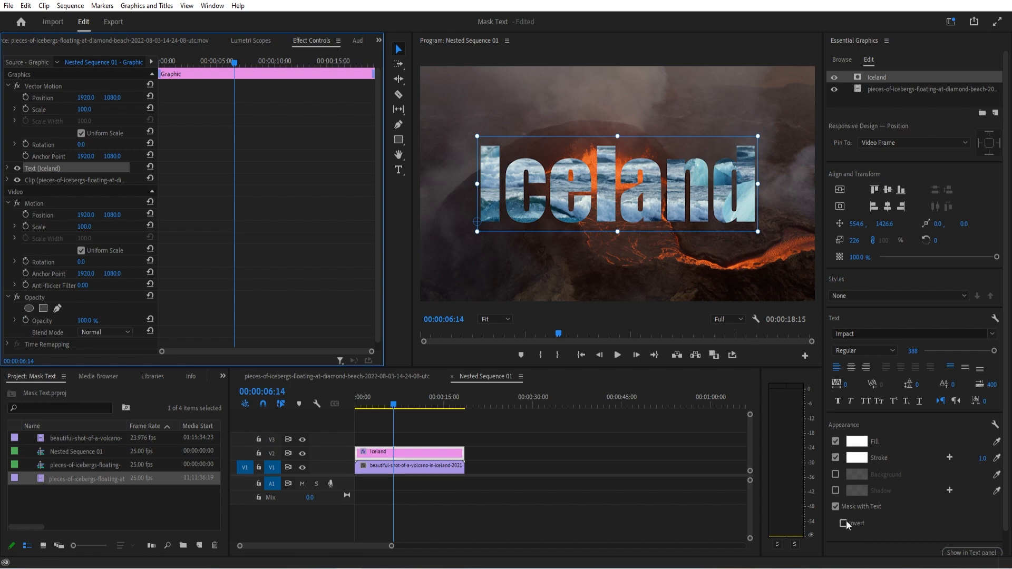
Try the Invert option on the mask, check a later frame, then leave Invert off
click(843, 524)
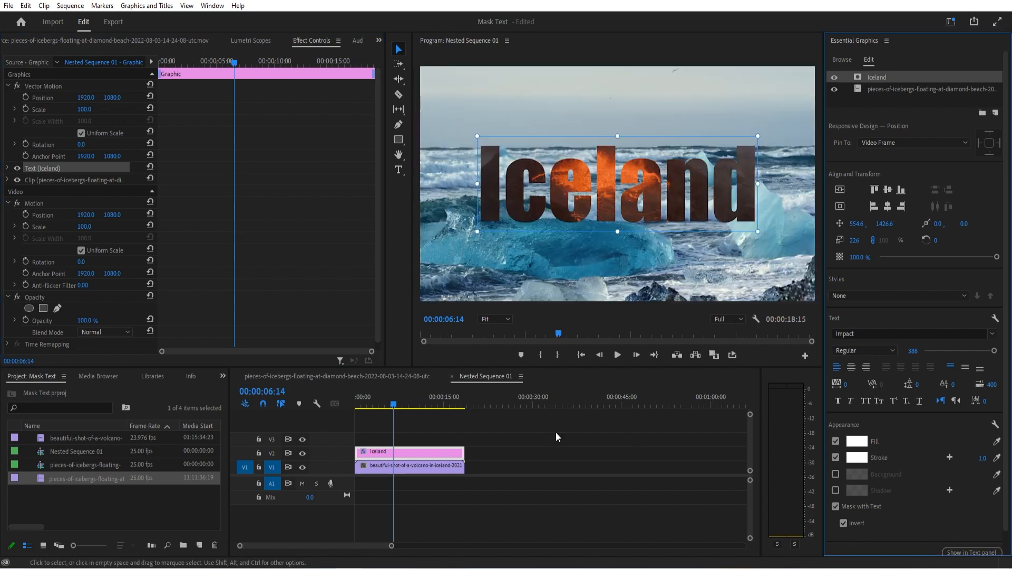
click(413, 403)
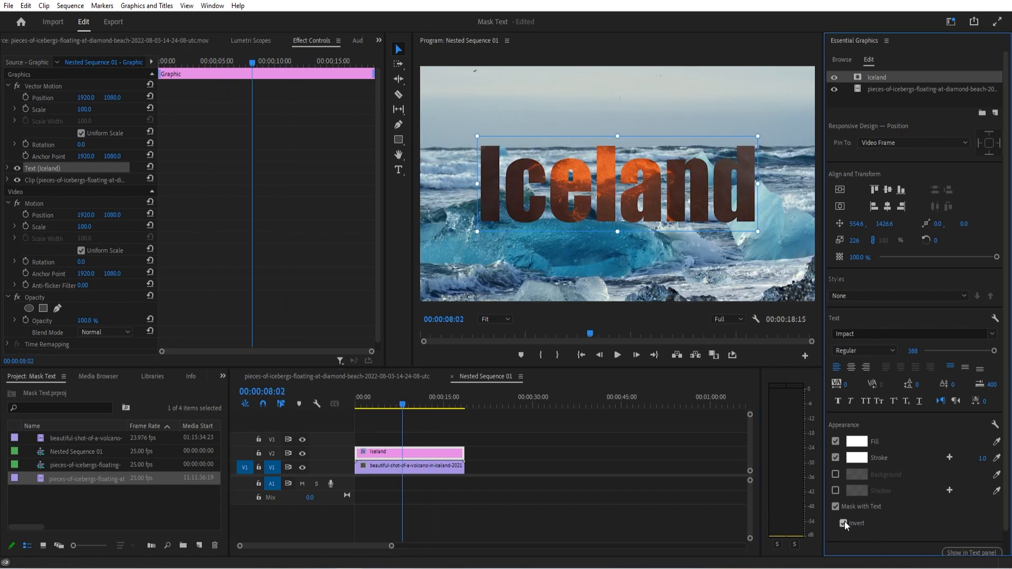
click(845, 523)
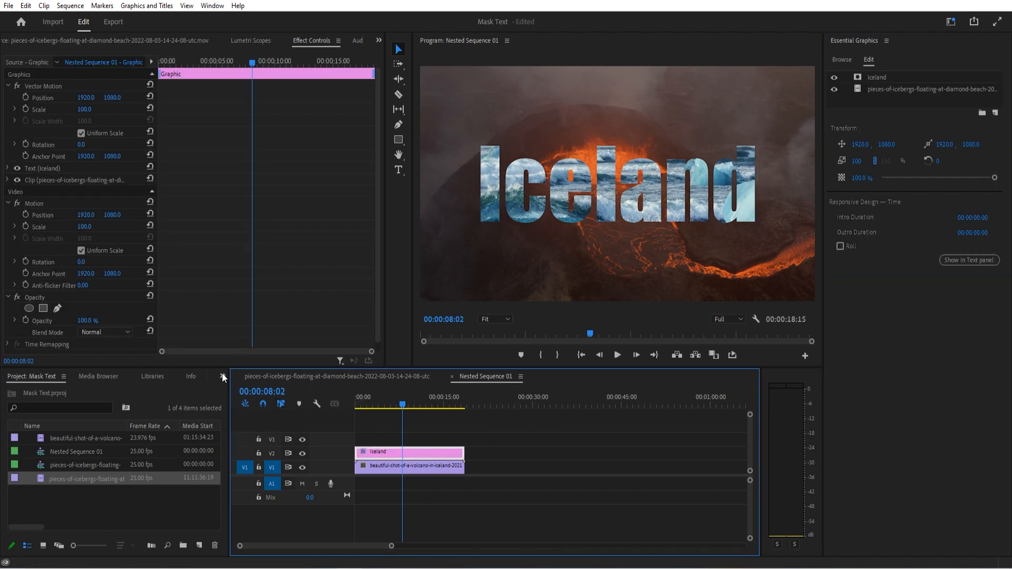
Apply Drop Shadow to the title with Distance 77 and Softness 325
click(166, 376)
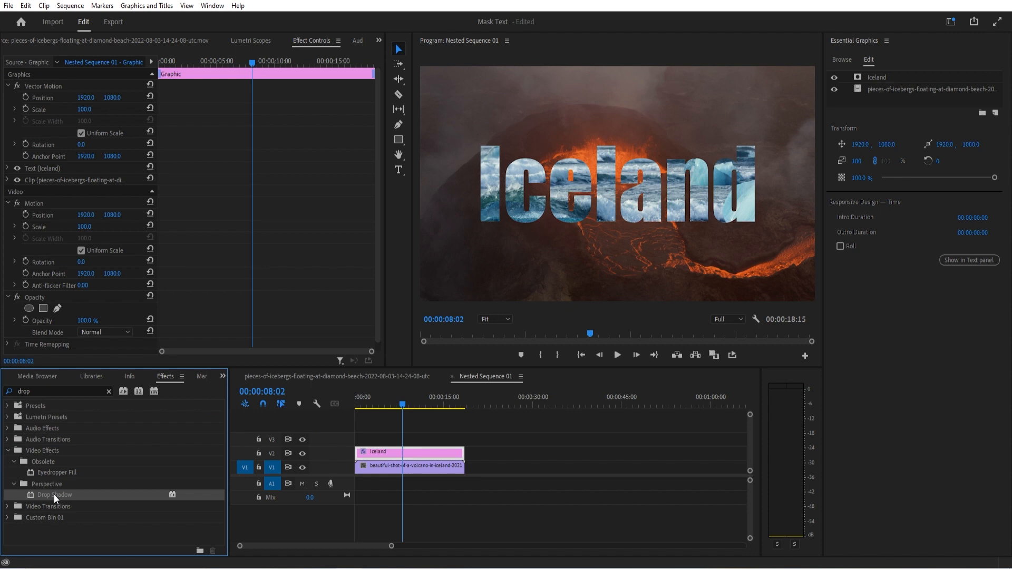
double_click(54, 494)
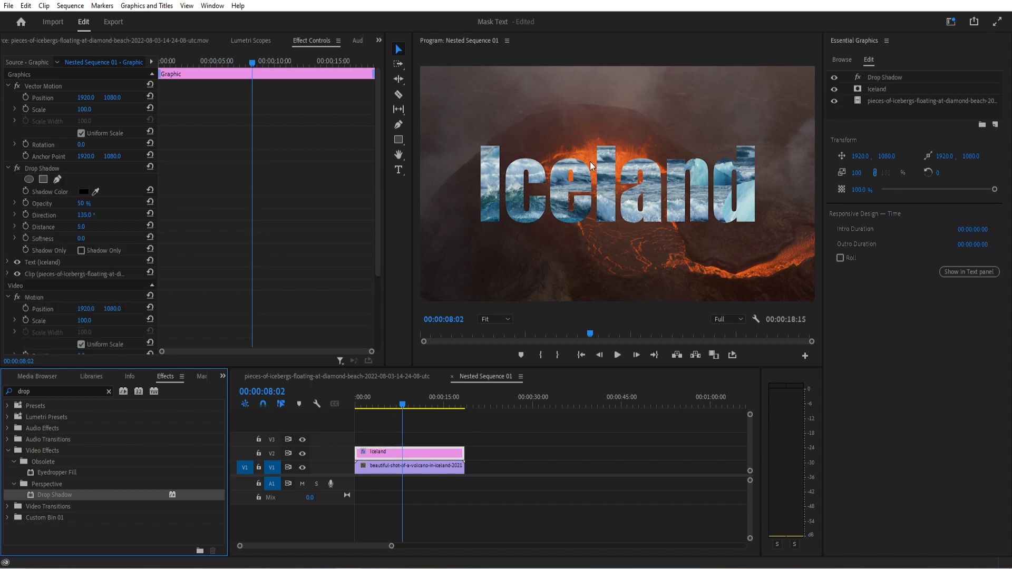
mouse_move(133, 252)
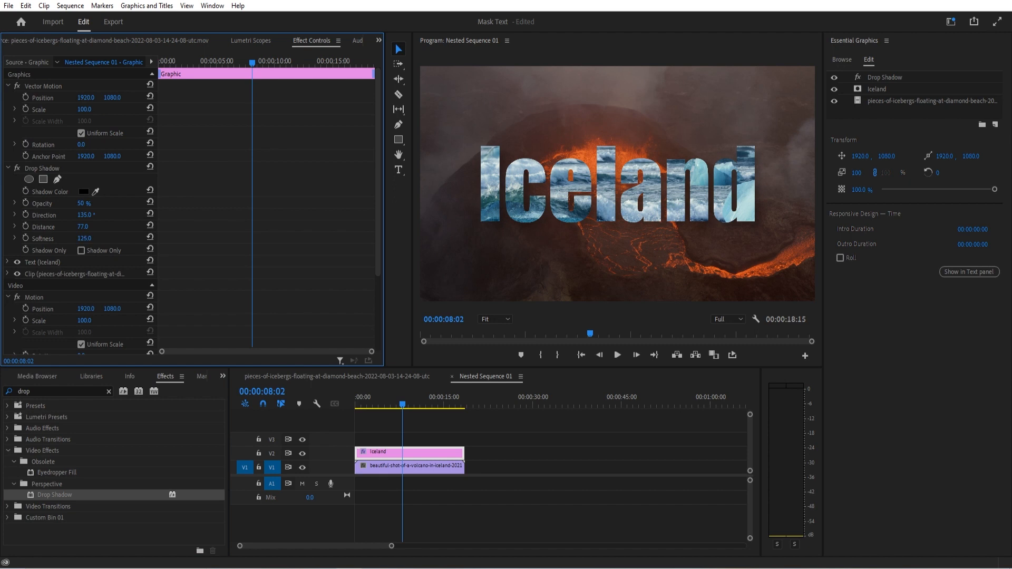
click(83, 204)
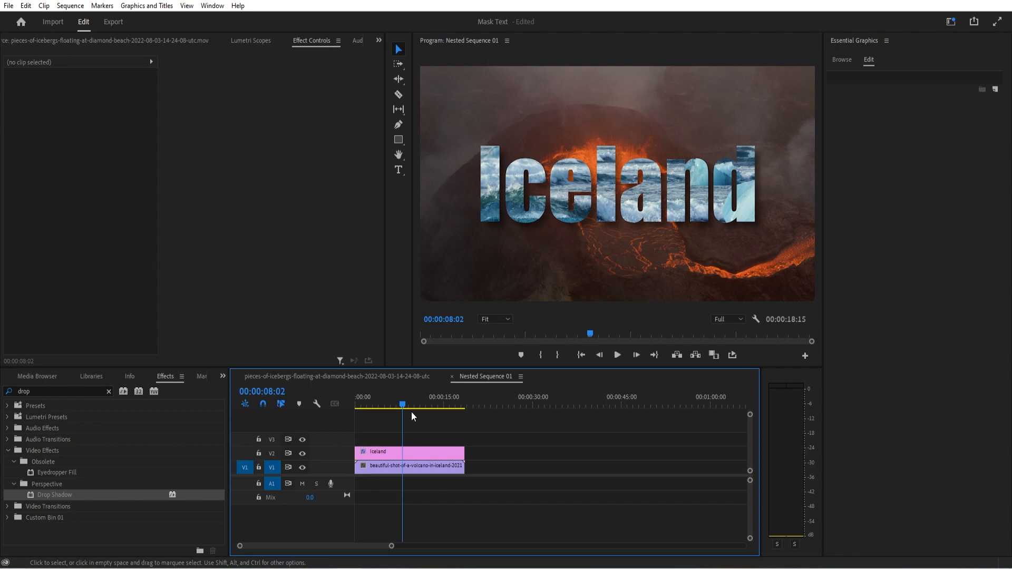
Raise Drop Shadow Opacity to 74% and reposition the iceberg footage within the letters
click(410, 467)
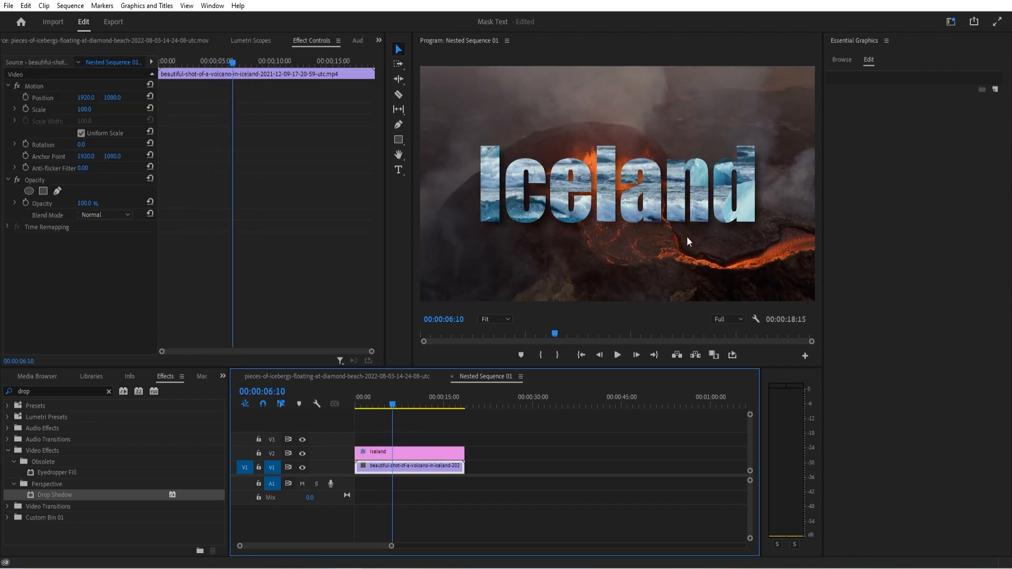
drag(392, 405, 444, 405)
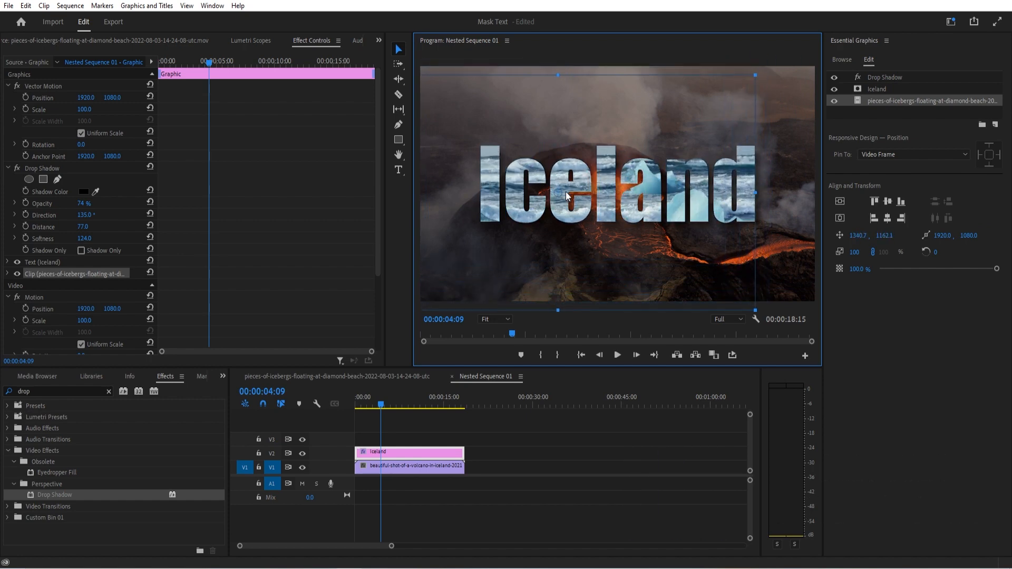
drag(565, 197, 487, 192)
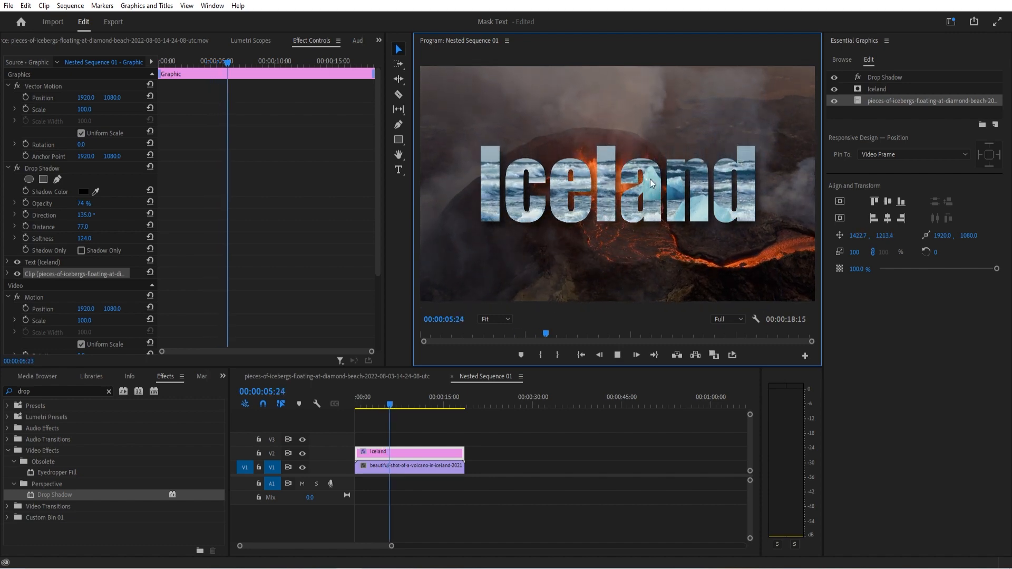
Play back the finished masked-text effect and deselect everything in the sequence
click(401, 404)
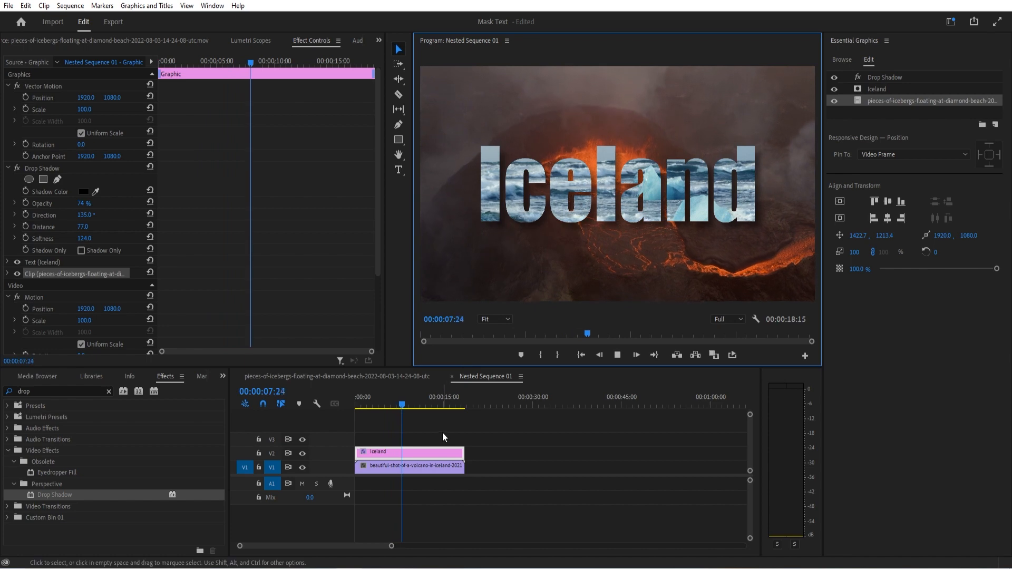
click(410, 464)
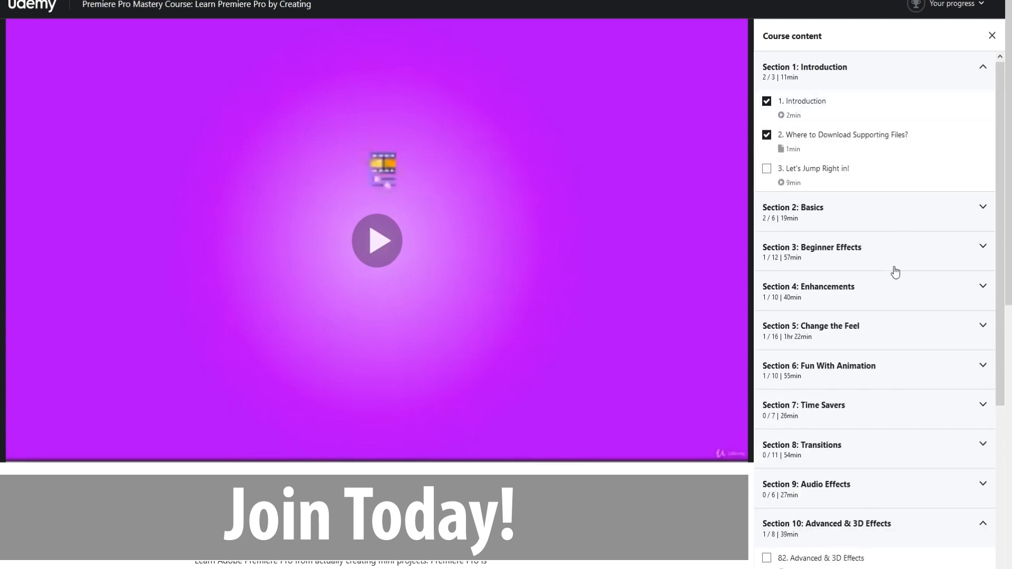
Scroll the Udemy course content list down to Section 10: Advanced & 3D Effects
scroll(down, 3)
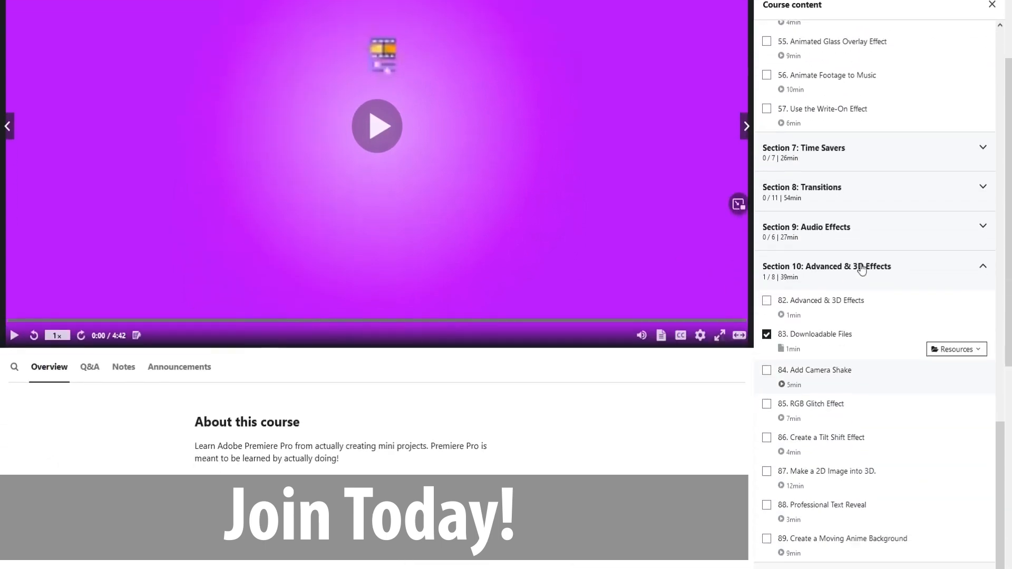
scroll(down, 3)
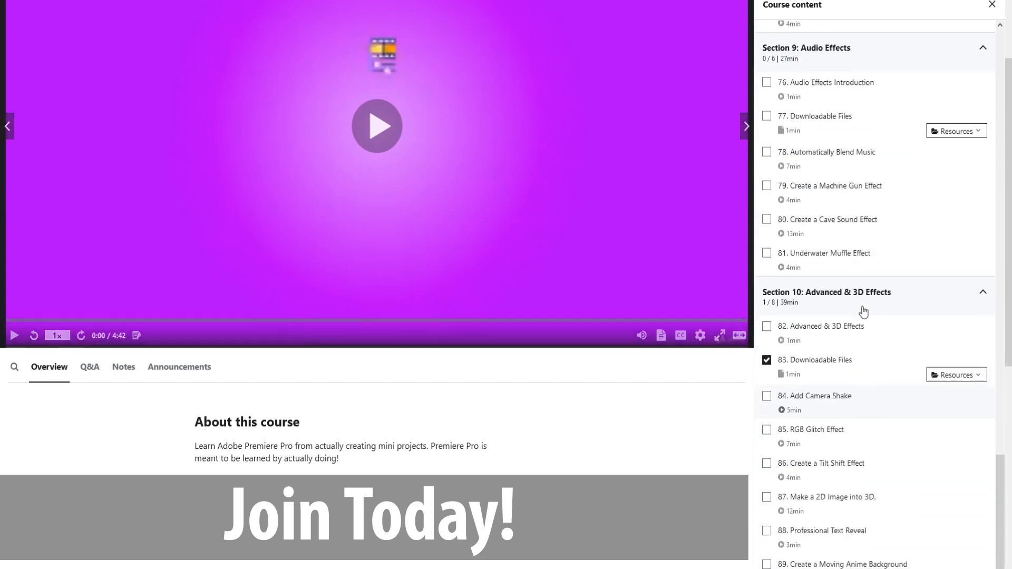